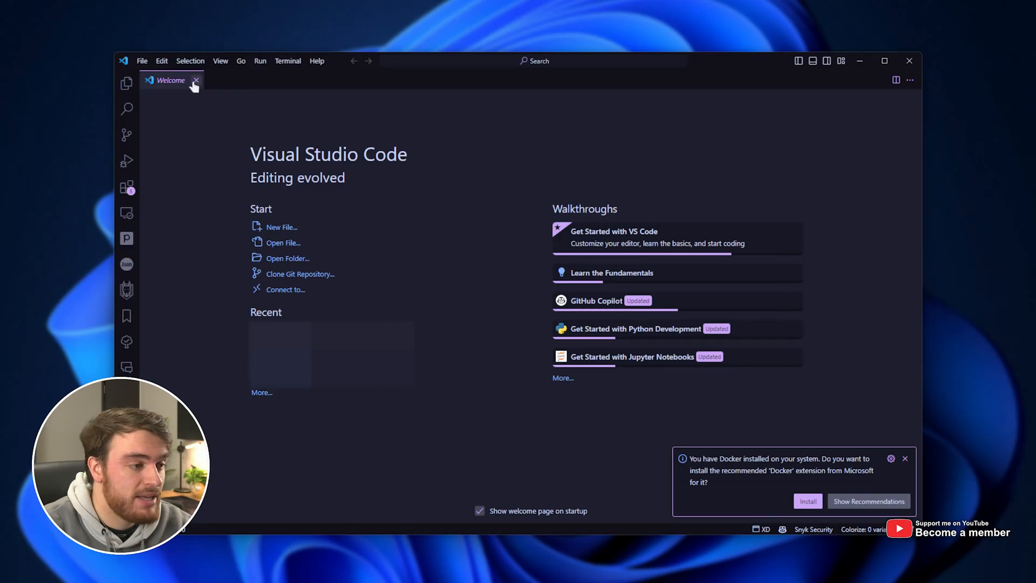
# Step: Reach the Default profile's options through File > Preferences > Profiles
pyautogui.click(141, 60)
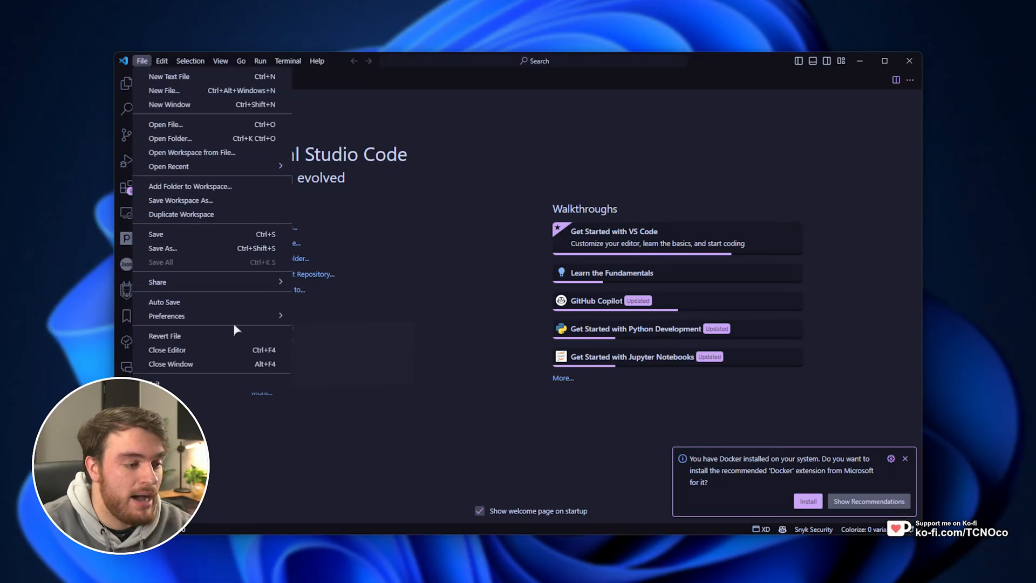
pyautogui.moveTo(167, 315)
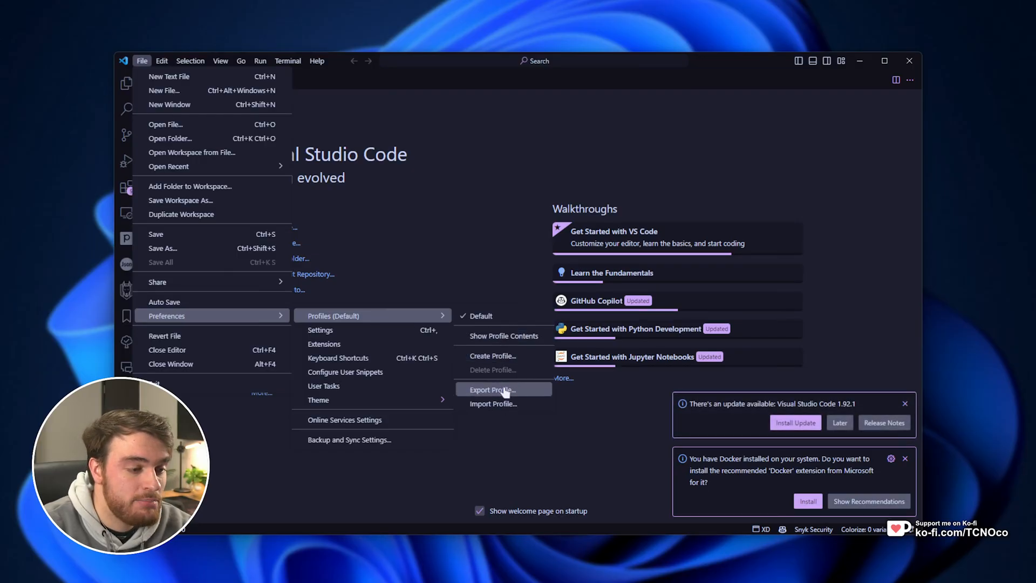
# Step: Begin Export Profile and review the included Settings, Keyboard Shortcuts, UI State and Extensions
pyautogui.click(493, 389)
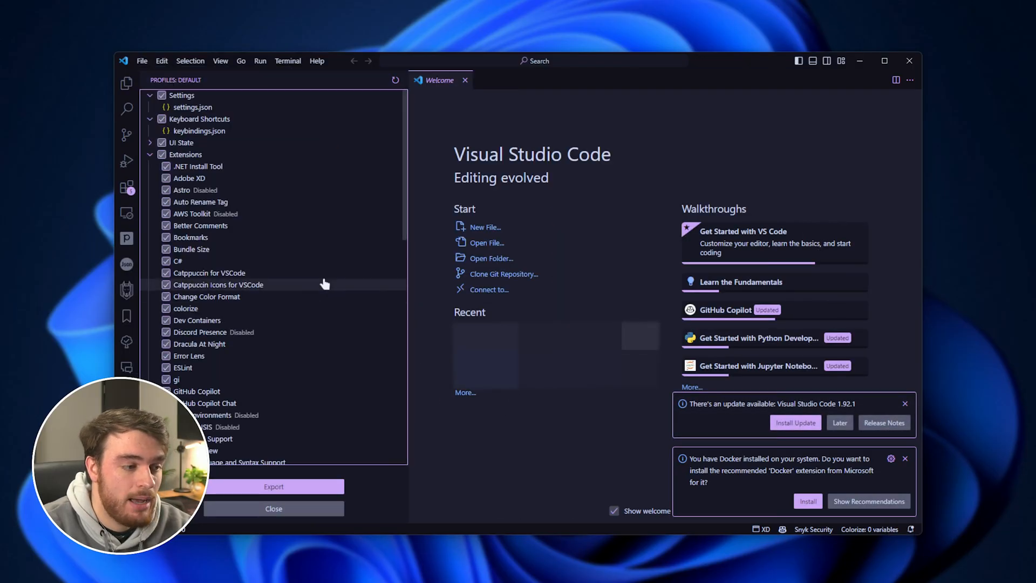
pyautogui.scroll(-3)
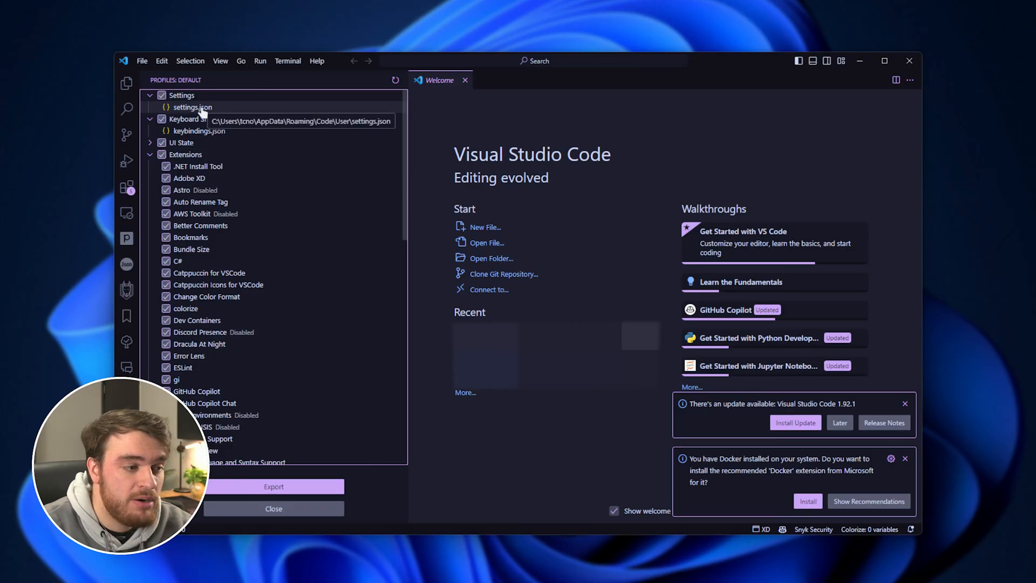
# Step: Export the profile as 'main settings.code-profile' saved to the desktop
pyautogui.click(273, 486)
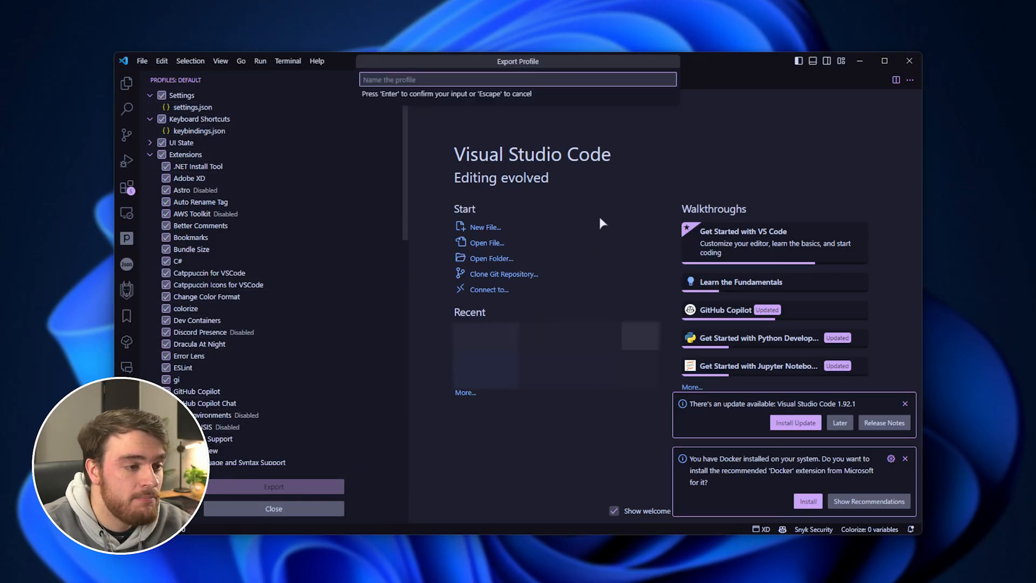
pyautogui.write('main')
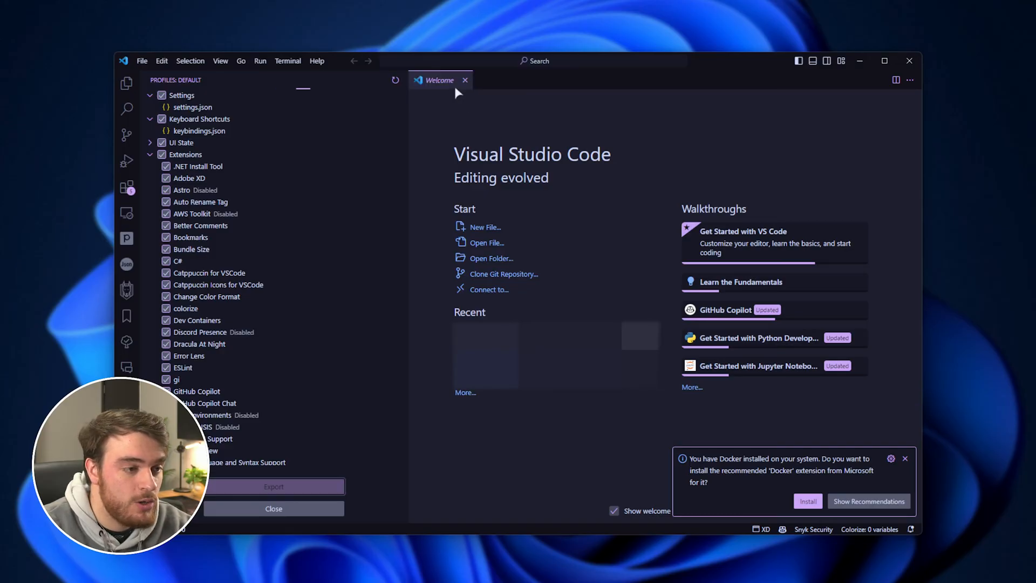
pyautogui.click(126, 83)
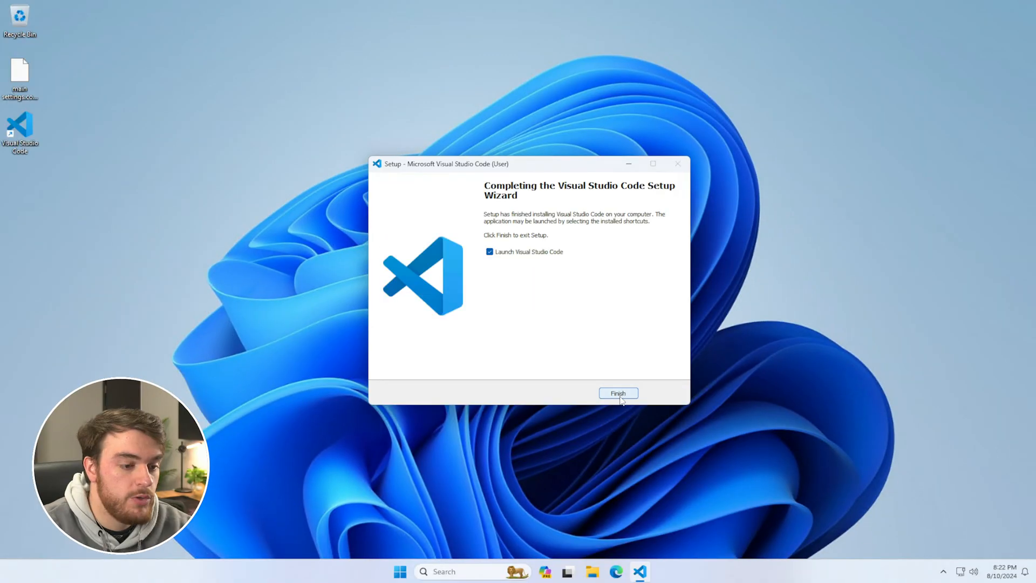
# Step: Finish the installer, launch the fresh VS Code and close its Welcome tab
pyautogui.click(617, 393)
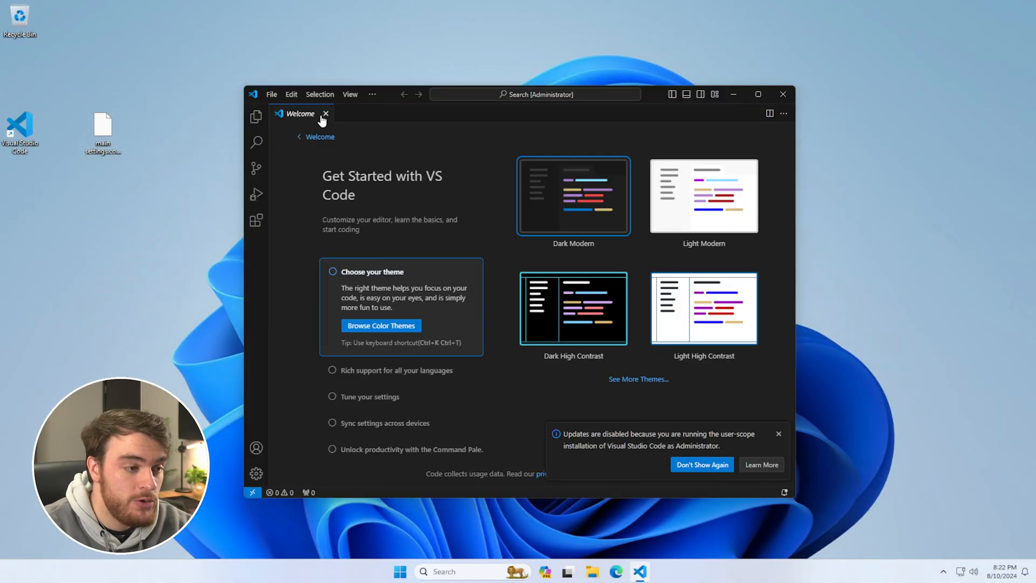
pyautogui.click(271, 94)
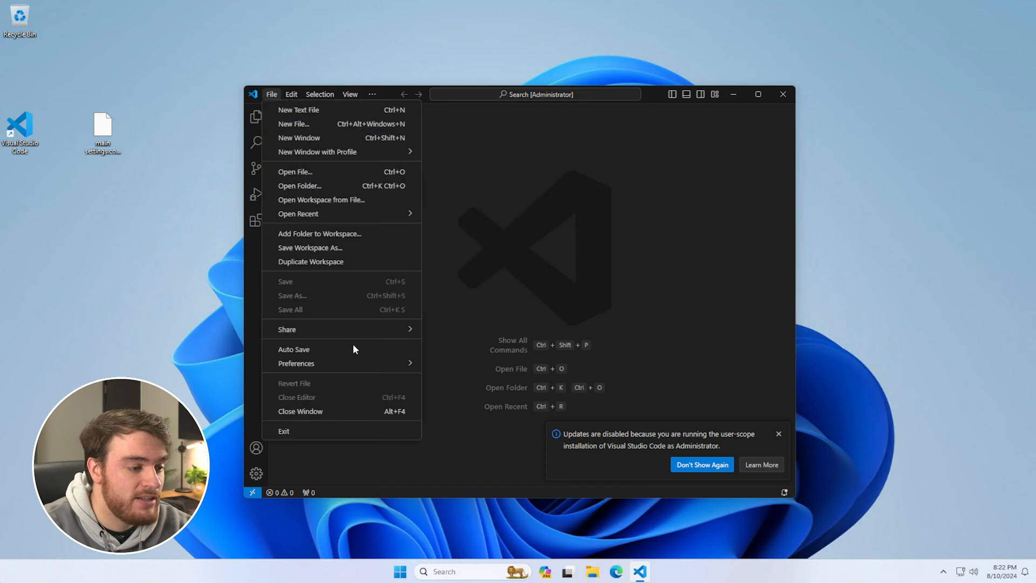
# Step: Import main settings.code-profile from the Desktop via Import Profile
pyautogui.click(295, 362)
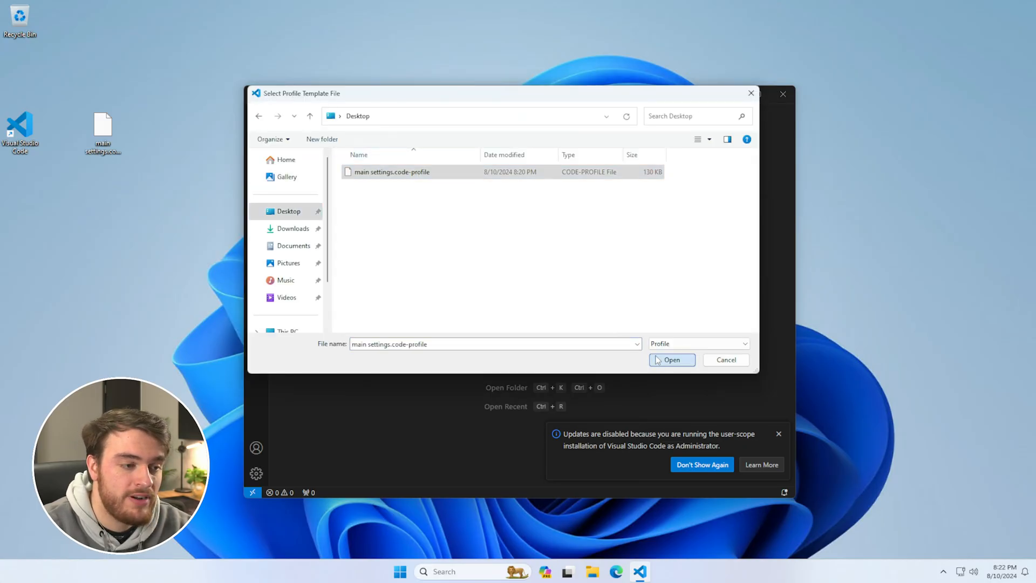
pyautogui.click(671, 360)
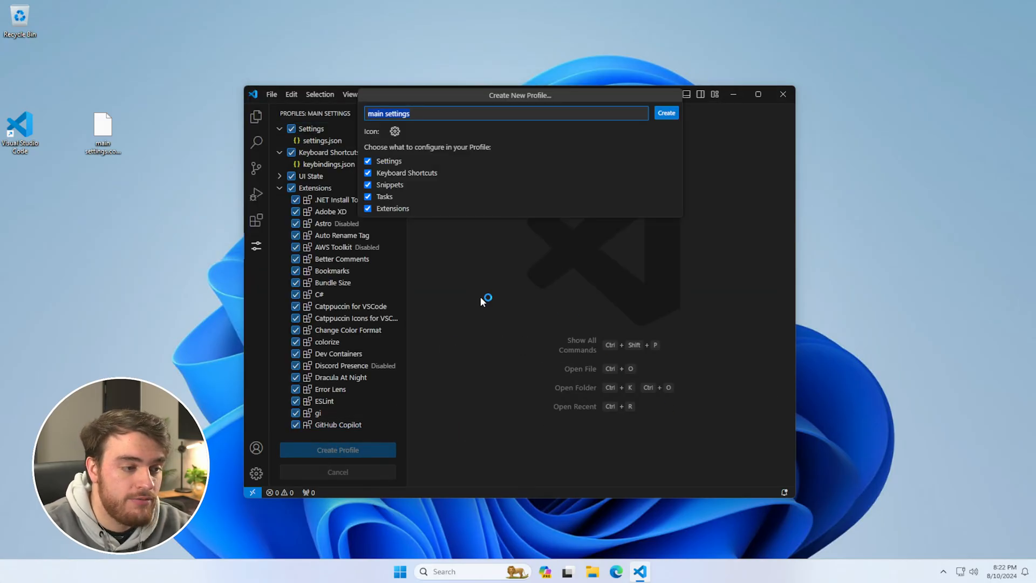
# Step: Create the 'main settings' profile so its extensions and theme install
pyautogui.click(666, 112)
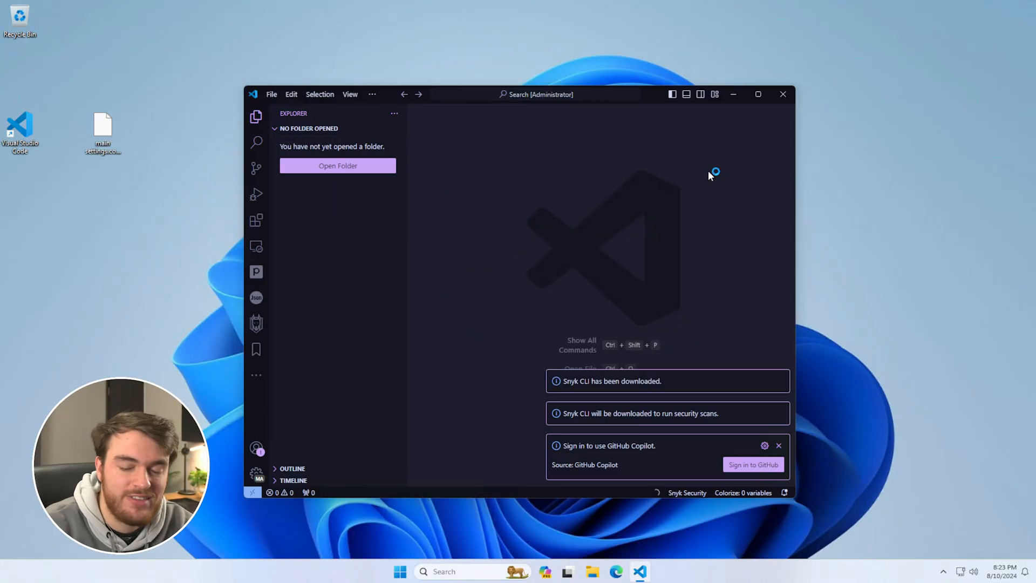
pyautogui.moveTo(657, 183)
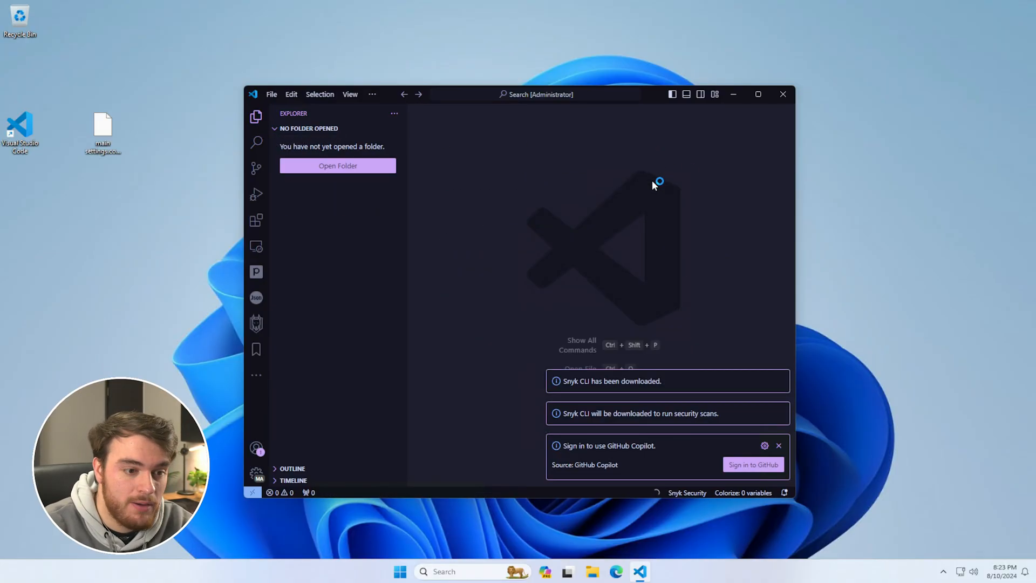
# Step: Dismiss the GitHub Copilot sign-in and Snyk notification toasts
pyautogui.click(778, 446)
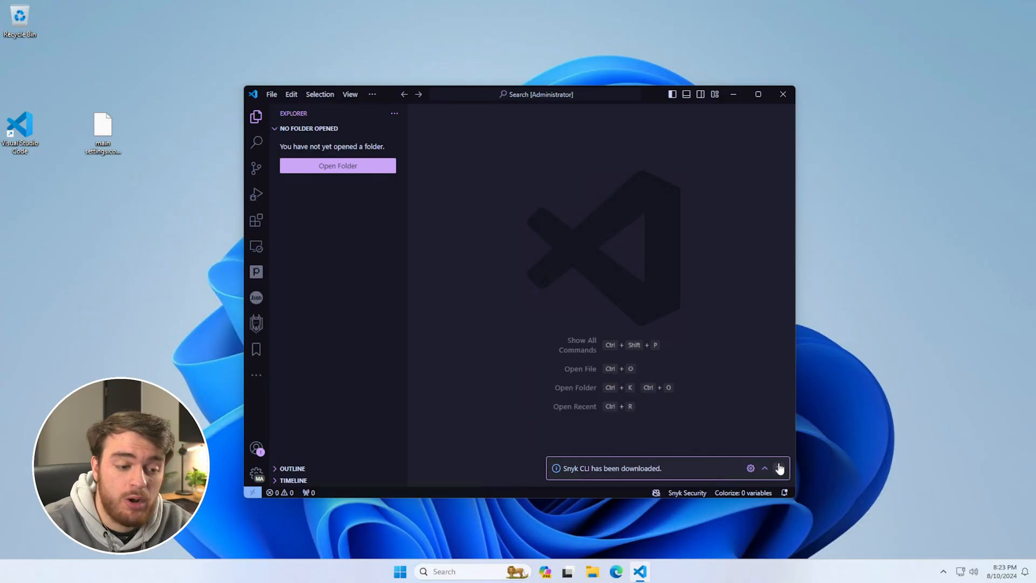
pyautogui.click(779, 467)
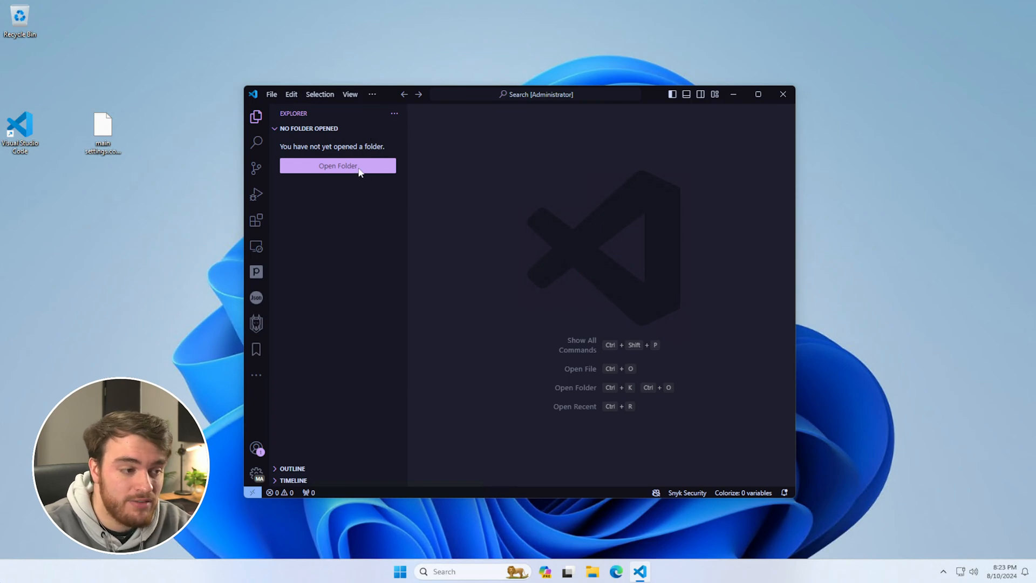